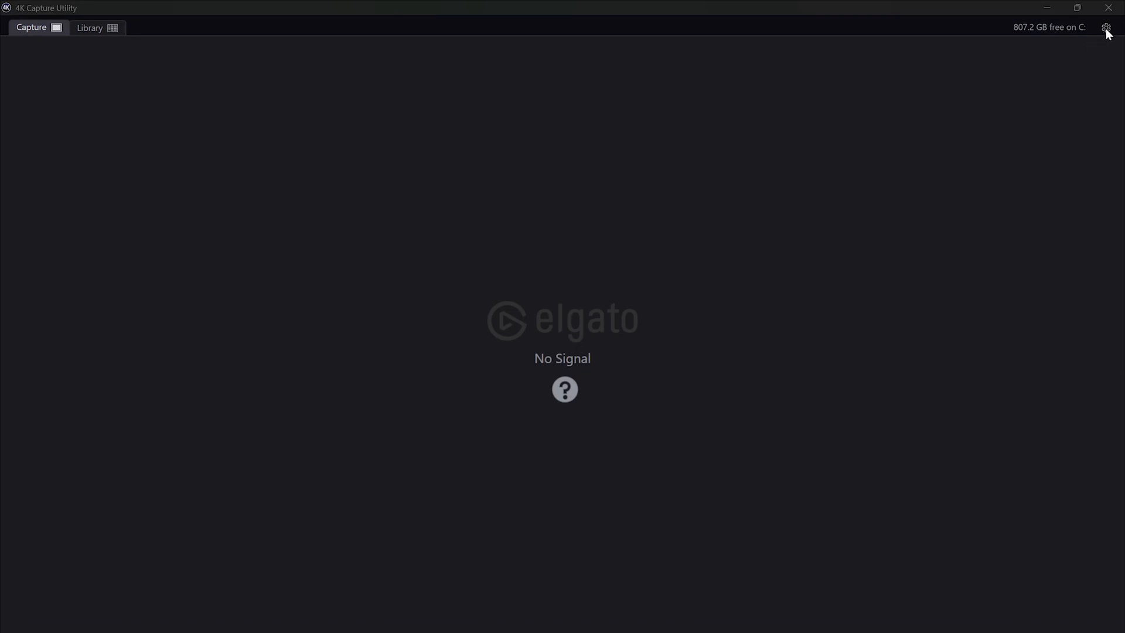
Bring up Preferences on the Device tab showing the capture card's firmware version
left_click(1107, 27)
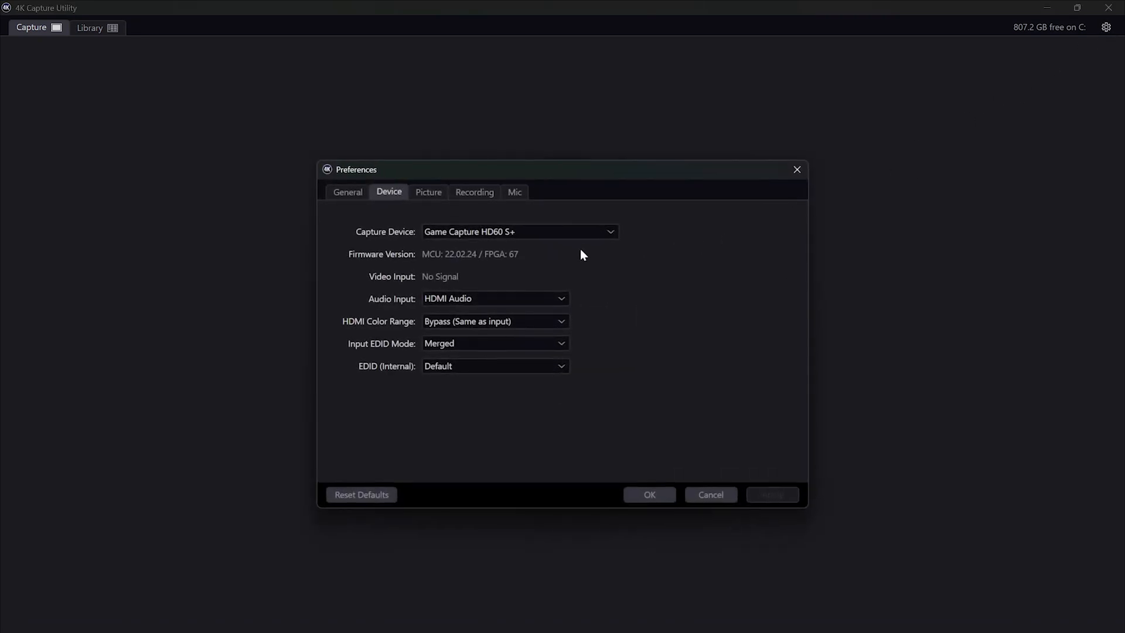
mouse_move(609, 436)
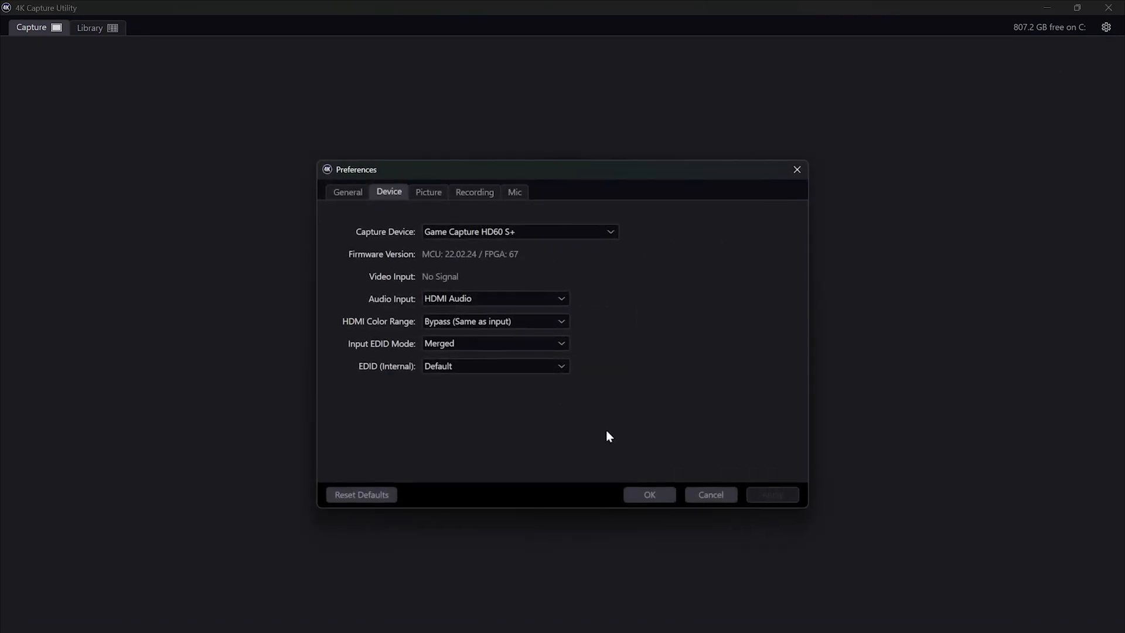
mouse_move(547, 239)
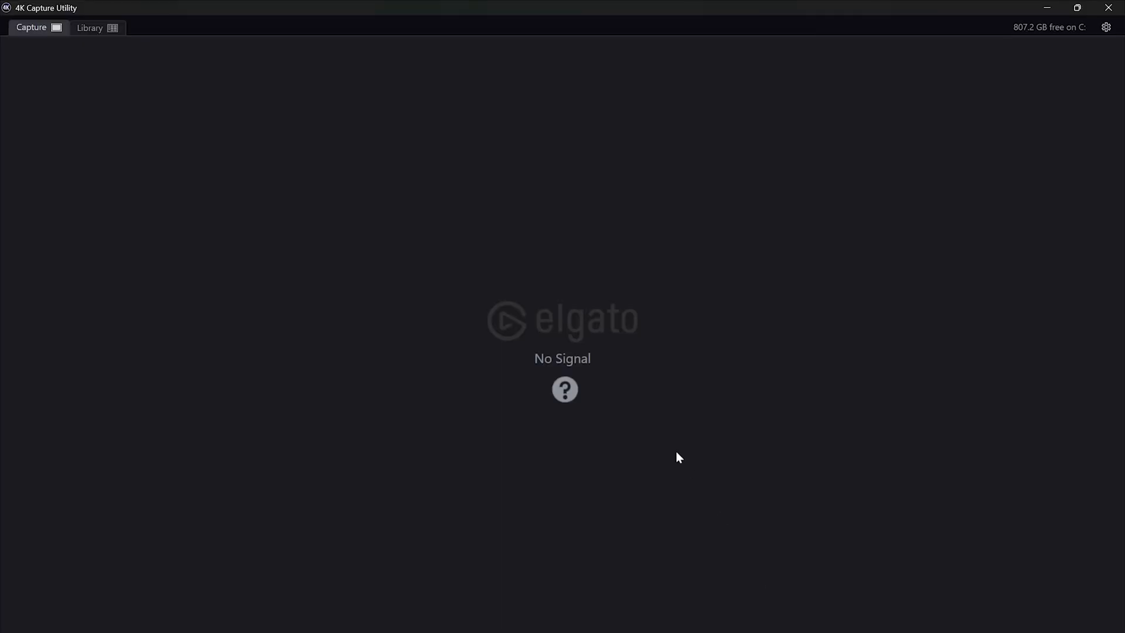
mouse_move(580, 352)
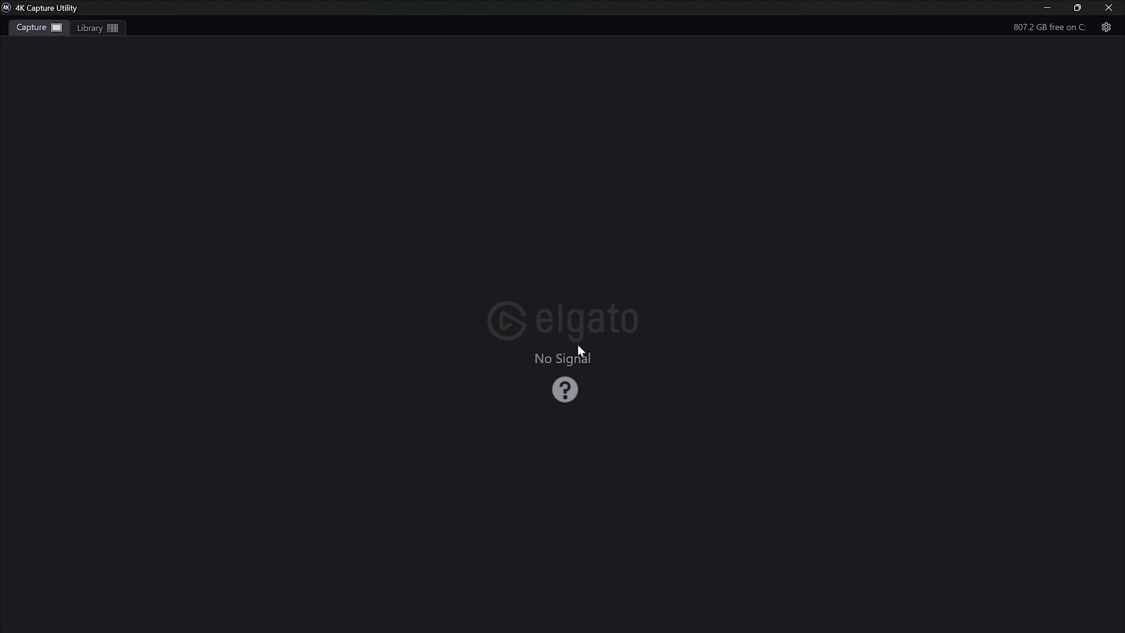
mouse_move(1109, 31)
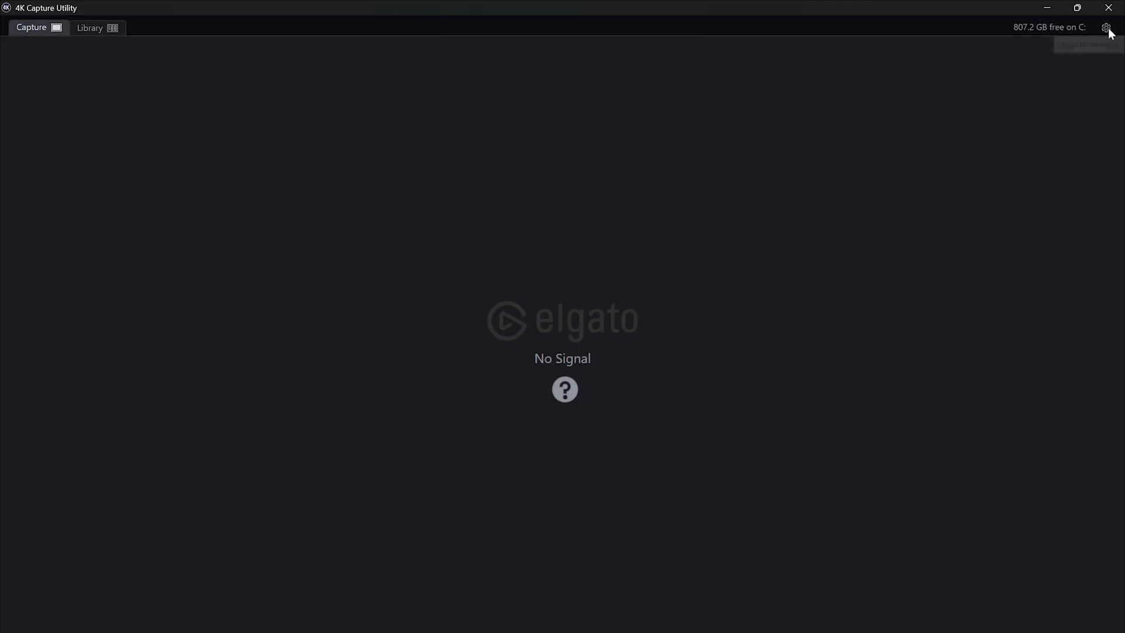
left_click(1106, 27)
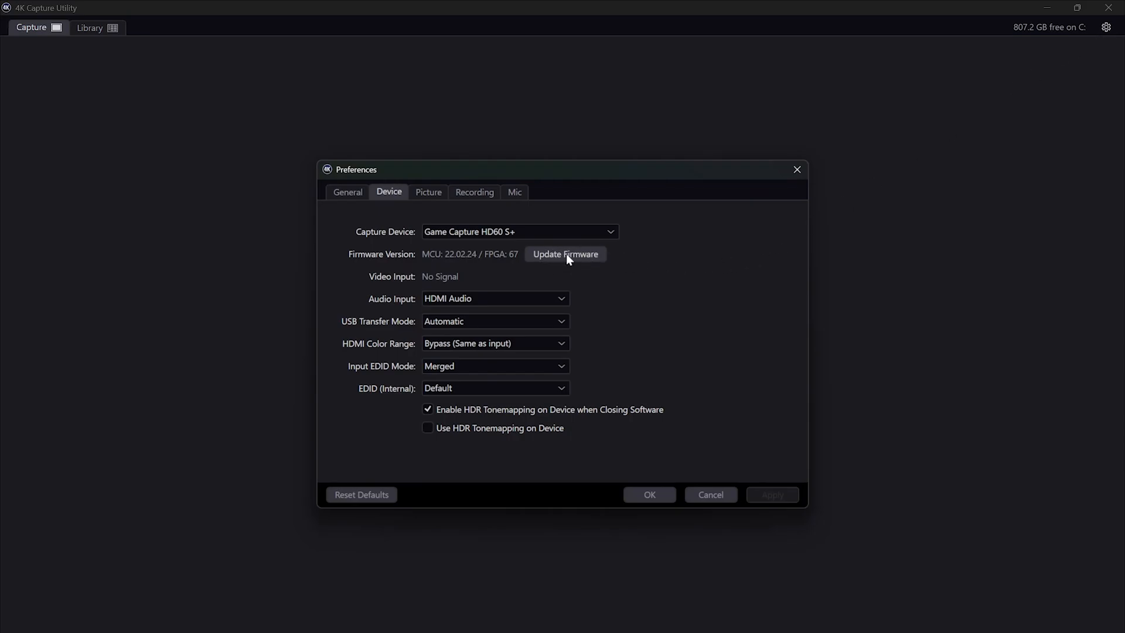
Run Update Firmware for the Game Capture HD60 S+ and acknowledge the 'You're up to date' message
left_click(565, 255)
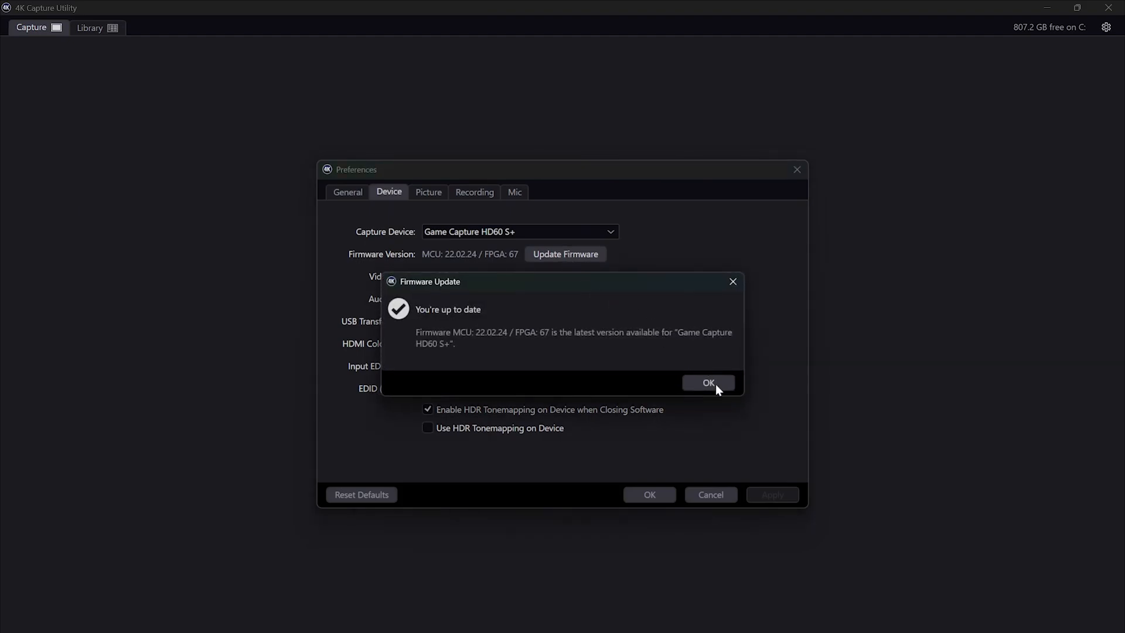
left_click(708, 382)
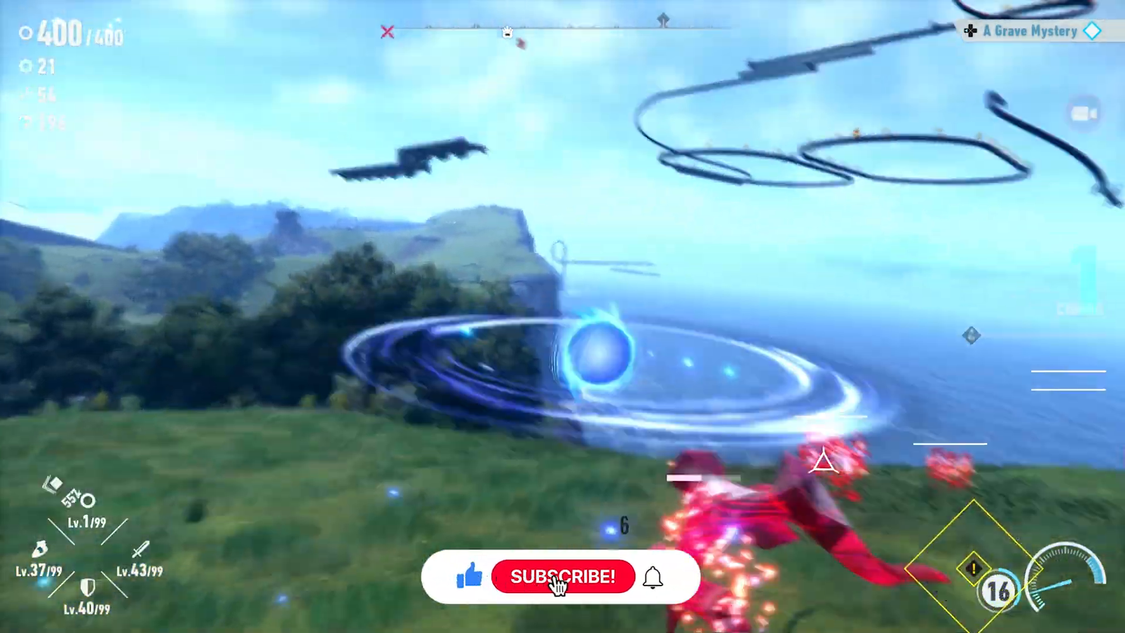
left_click(564, 577)
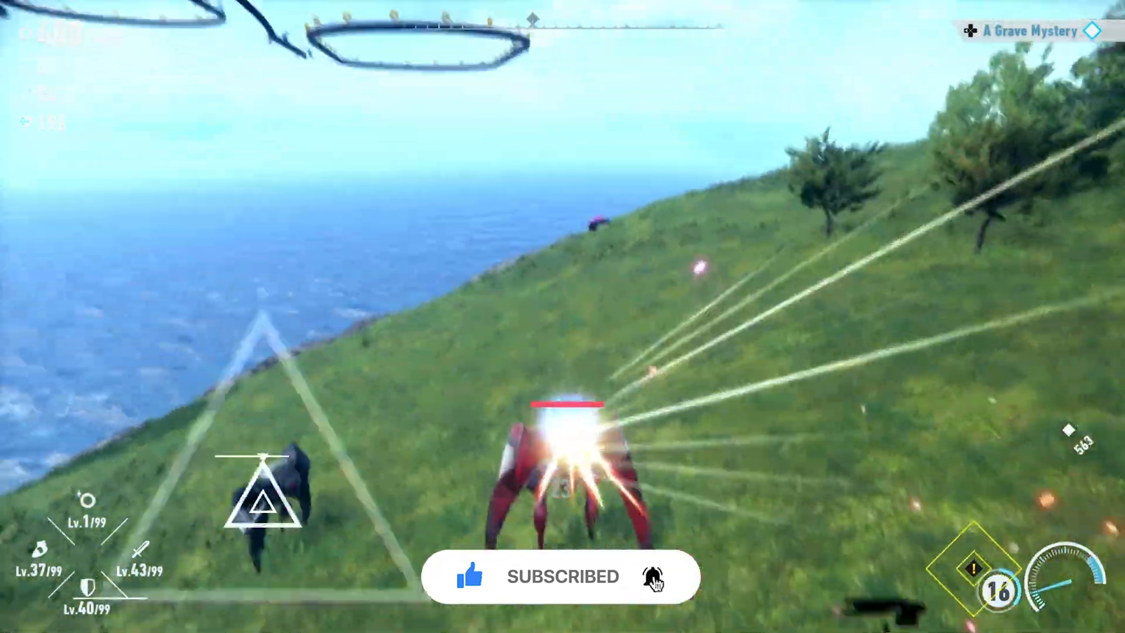